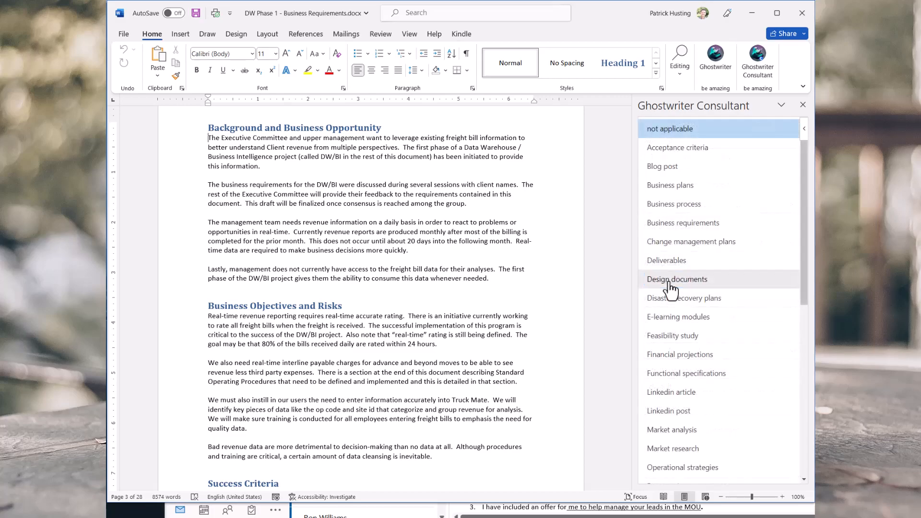
mouse_move(674, 204)
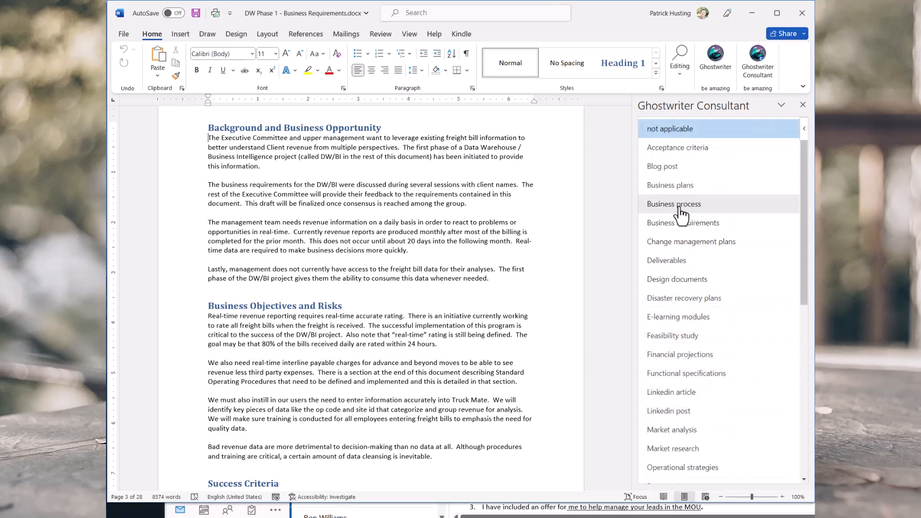
- Choose Business process as the subject and CIO (Chief Information Officer) as the audience
left_click(674, 203)
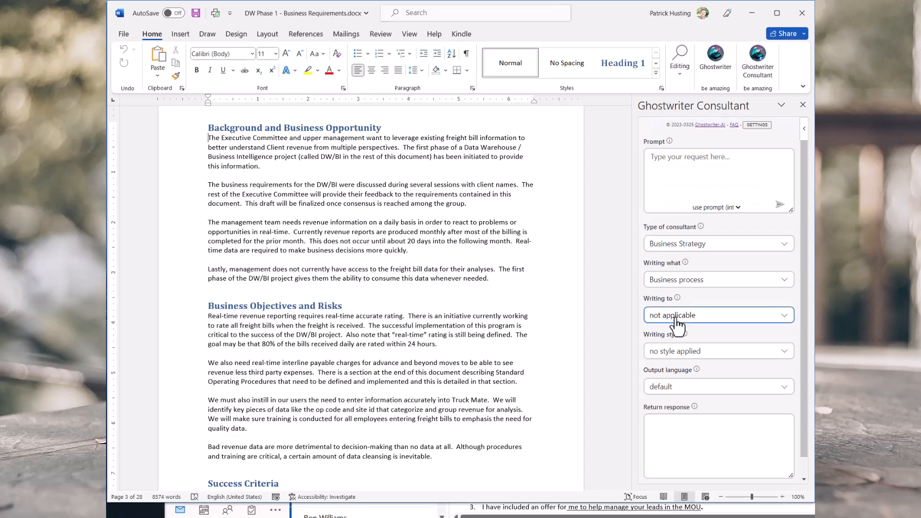
left_click(717, 315)
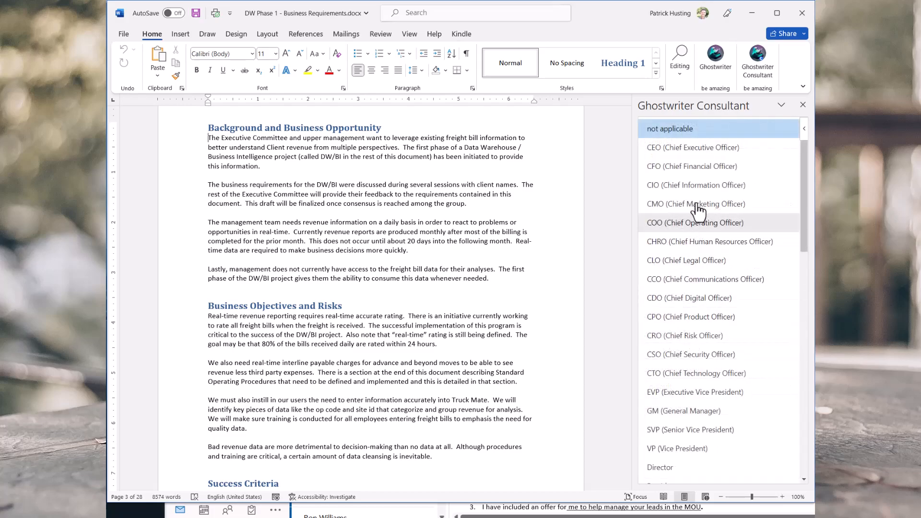
left_click(696, 185)
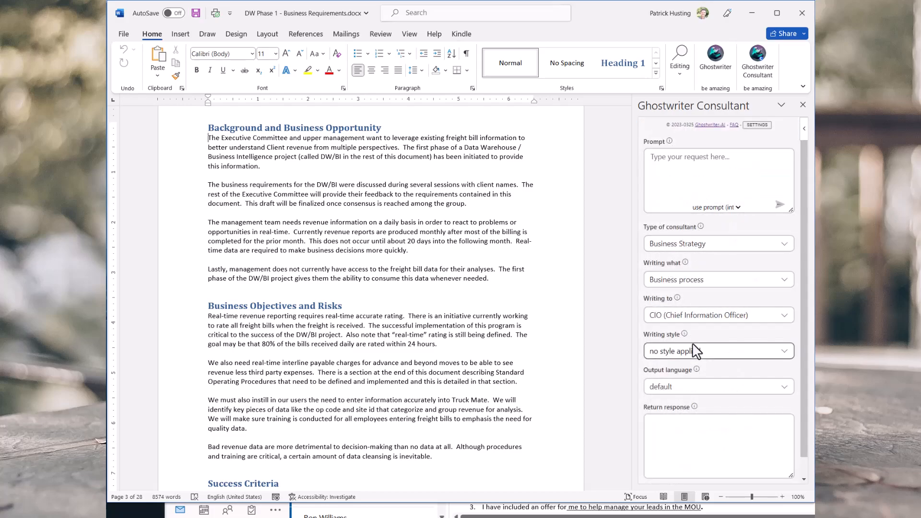
left_click(717, 351)
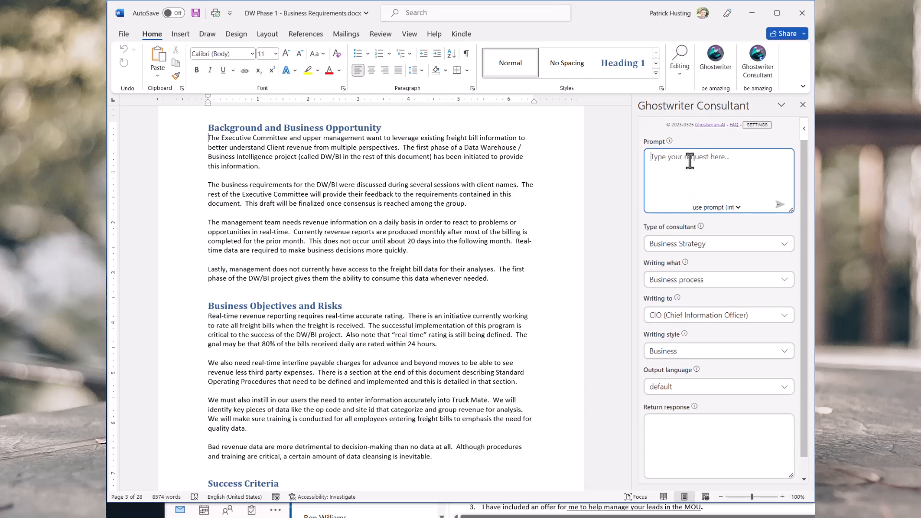
- Enter 'ask the ai exactly what' as a request in the consultant Prompt box
type("ask the ai")
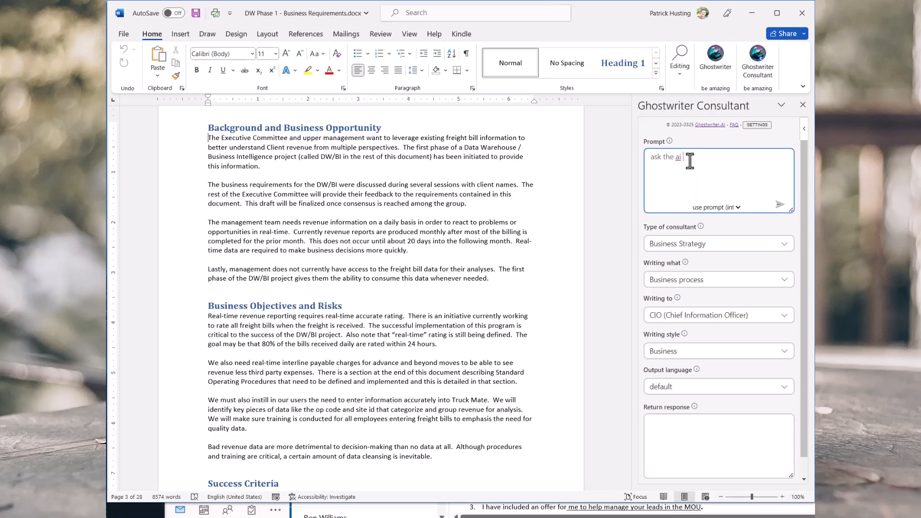
type("exactly what")
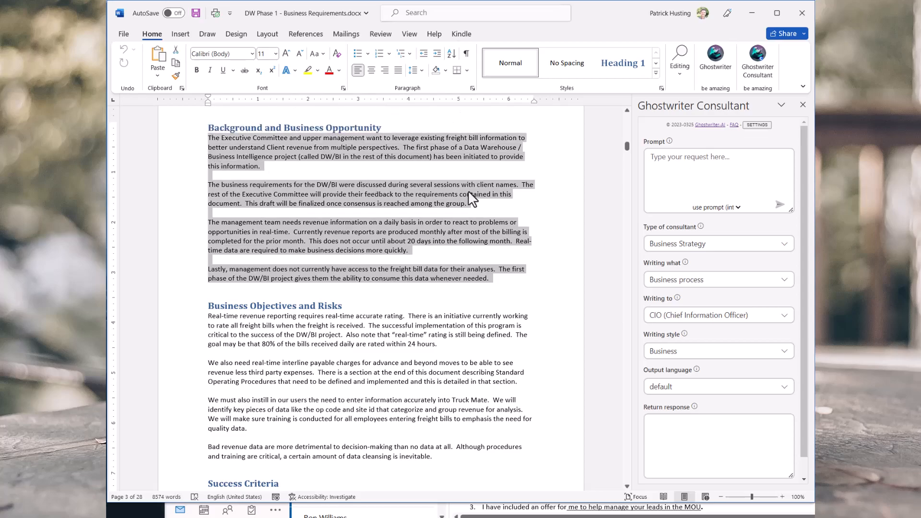
- Switch the prompt type to summarization and send the request for the selected paragraphs
left_click(738, 207)
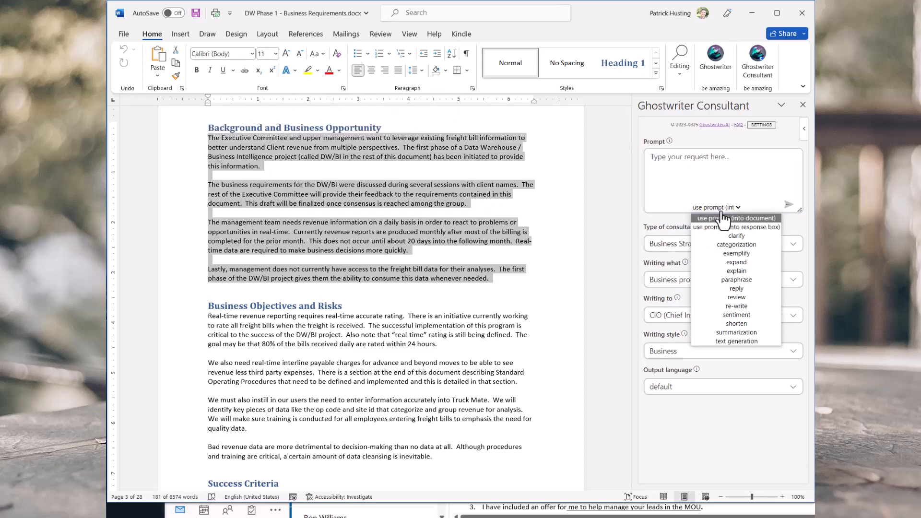
left_click(735, 332)
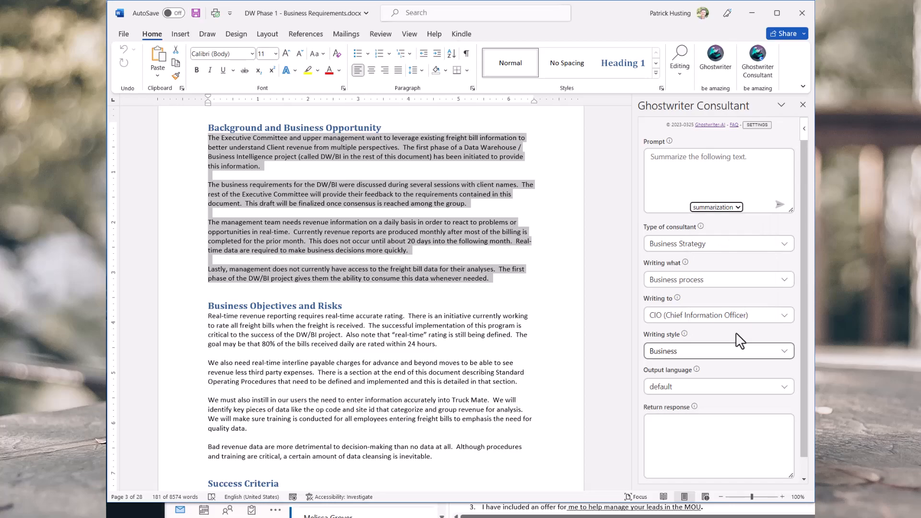
left_click(781, 204)
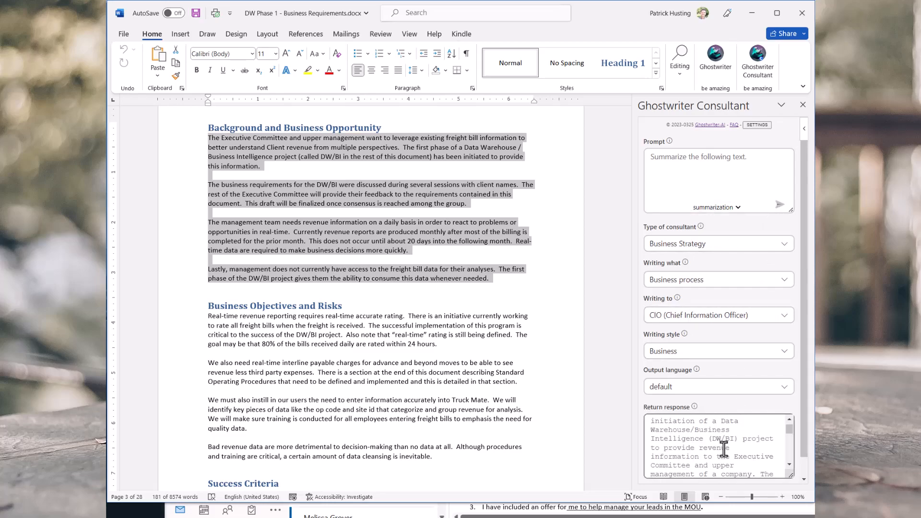
- Scroll through the returned summary to its closing note on freight bill data access
scroll("down", 3)
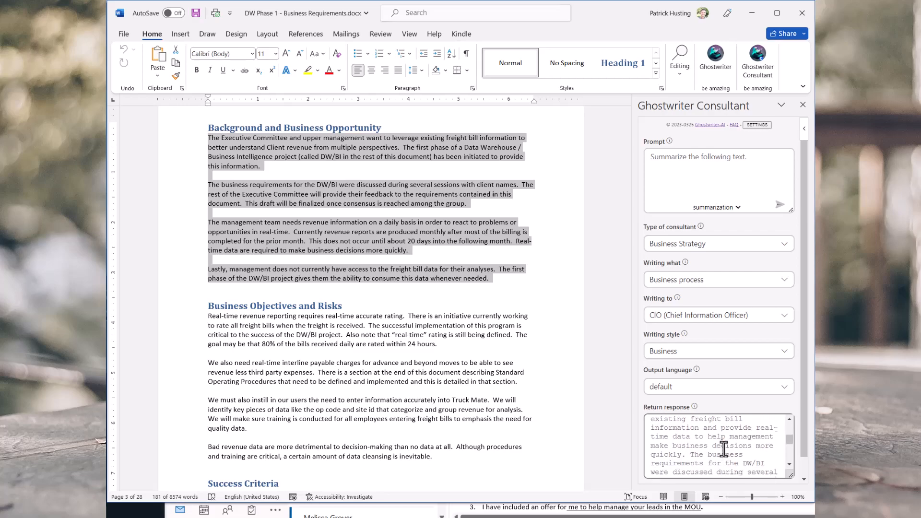
scroll("down", 3)
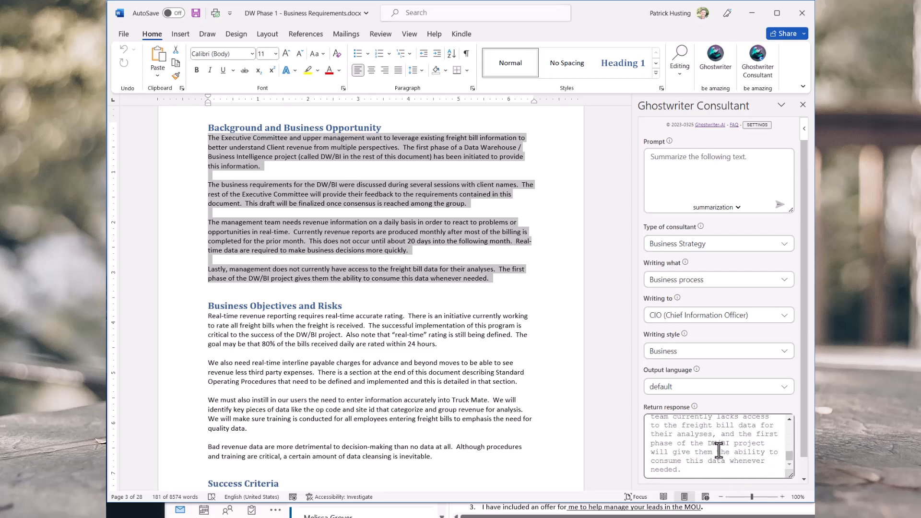